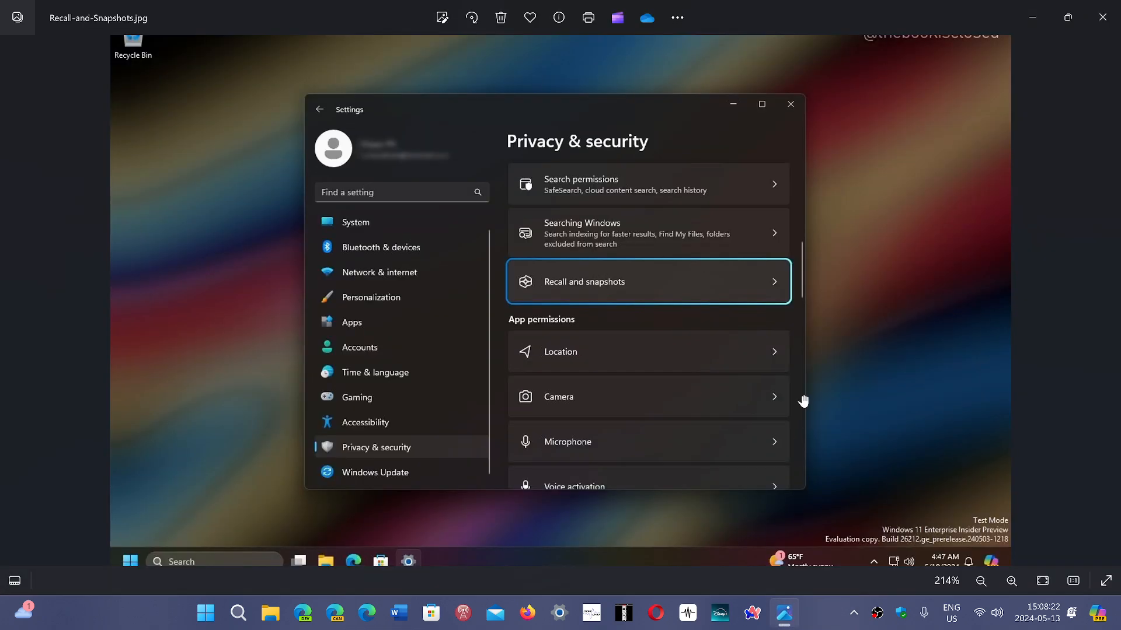
mouse_move(891, 310)
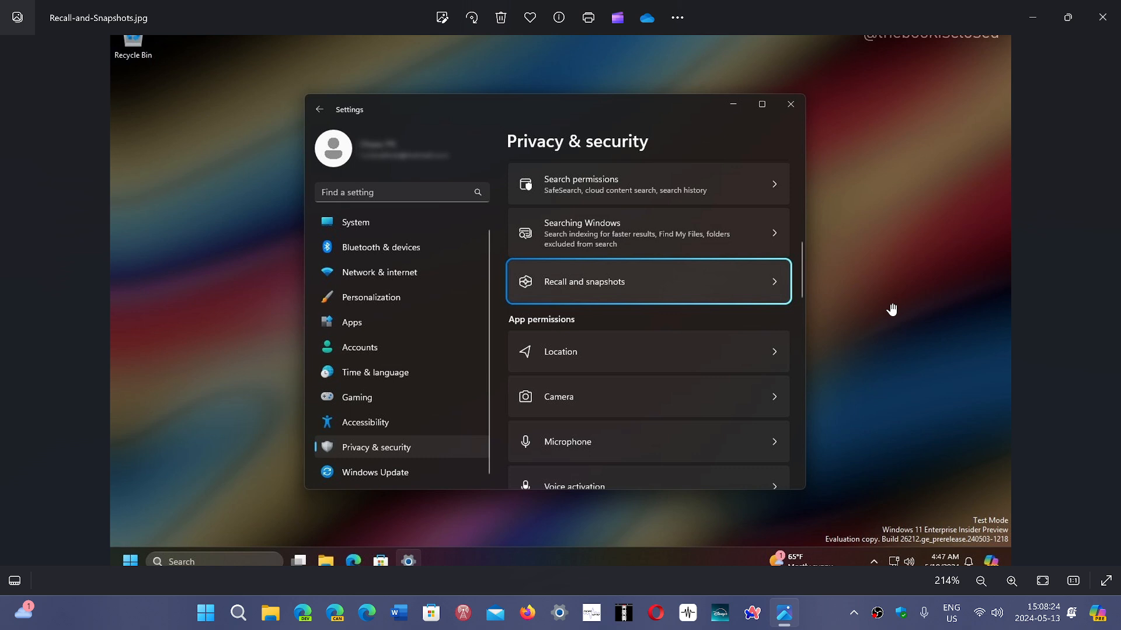
mouse_move(594, 302)
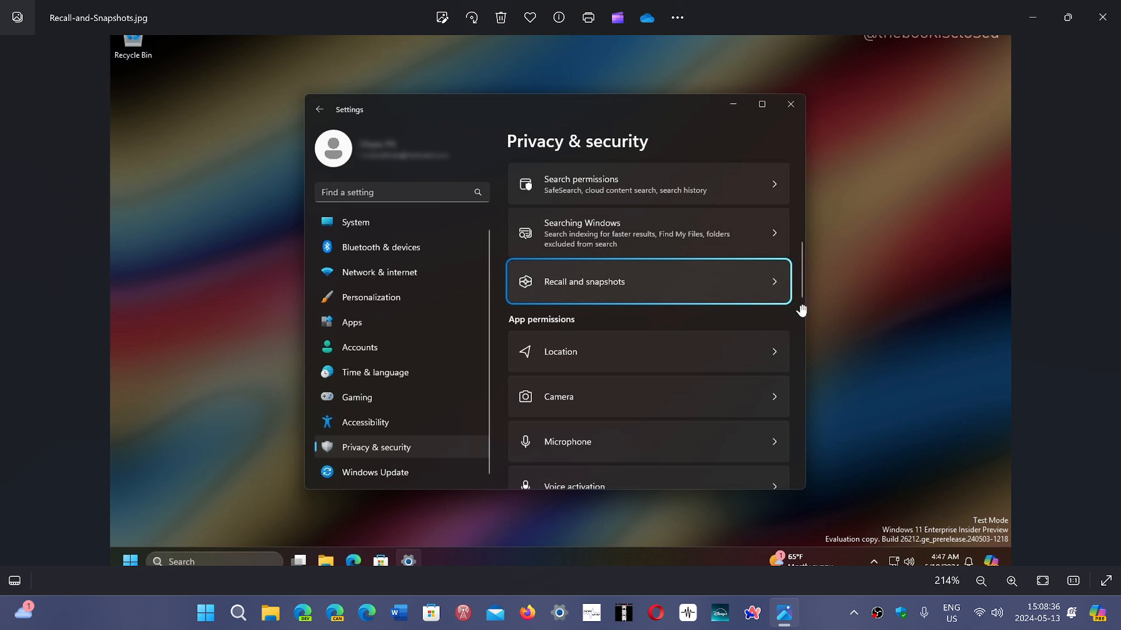
mouse_move(634, 285)
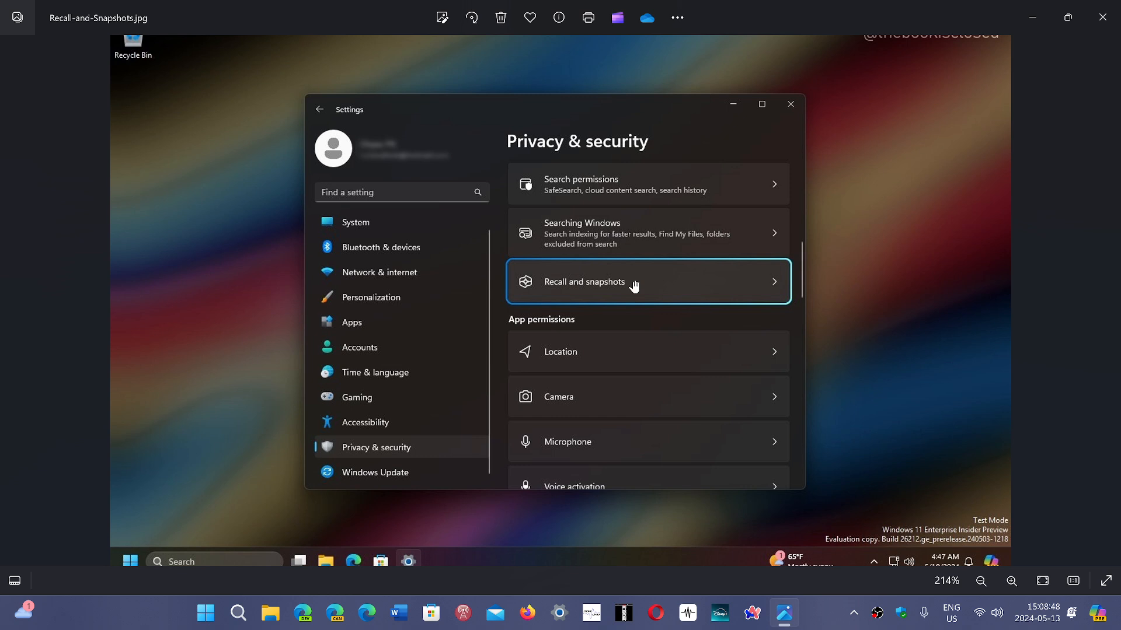
mouse_move(833, 314)
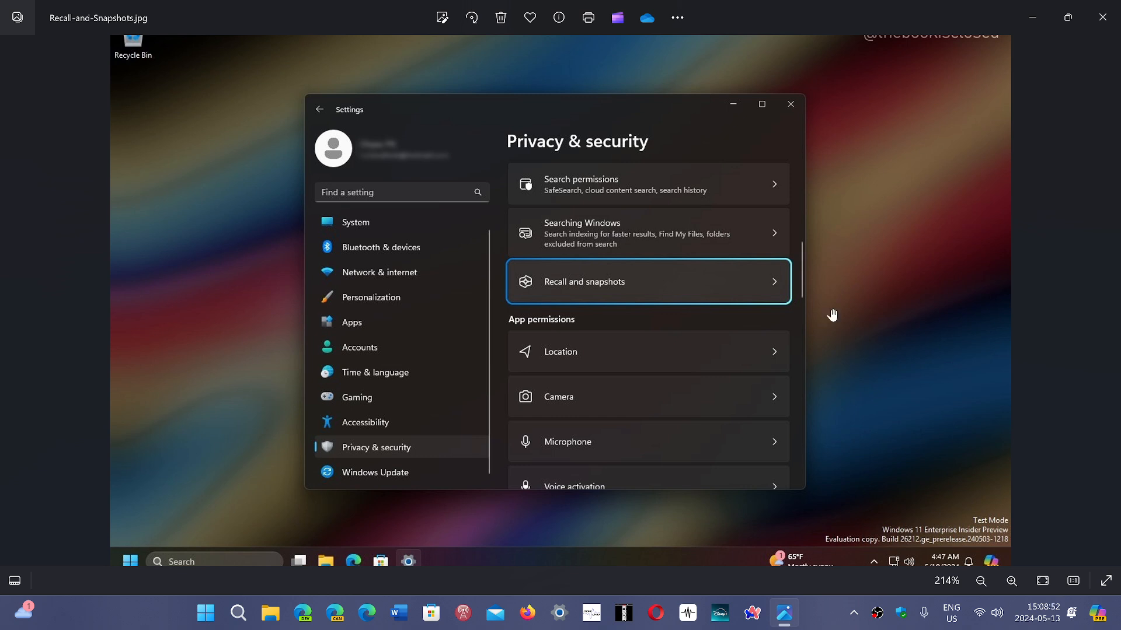
mouse_move(959, 349)
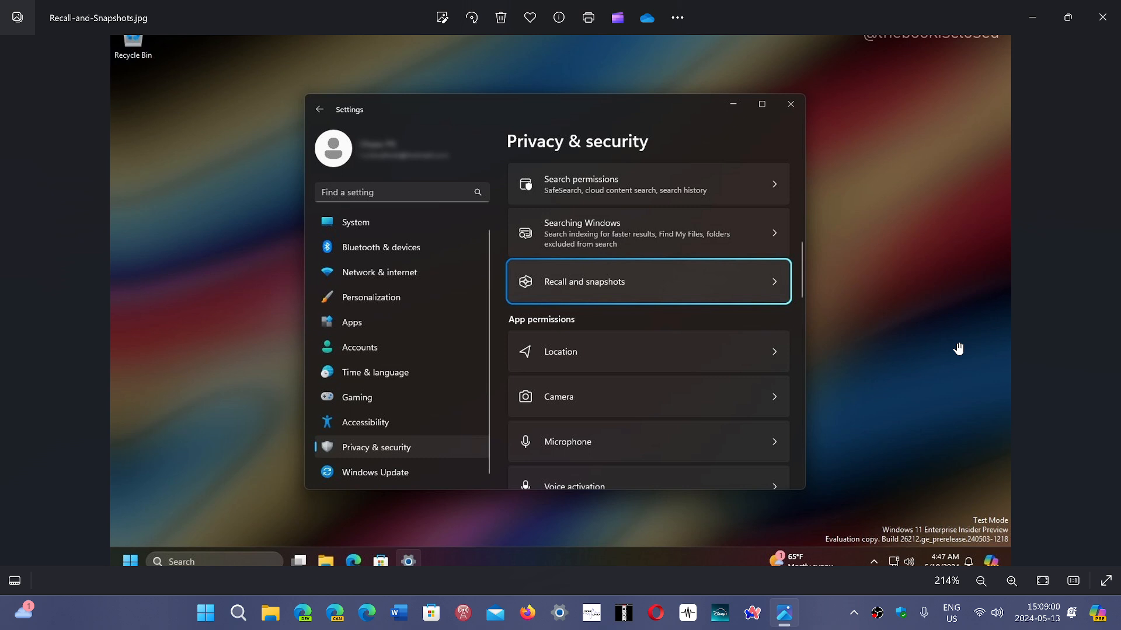
mouse_move(697, 297)
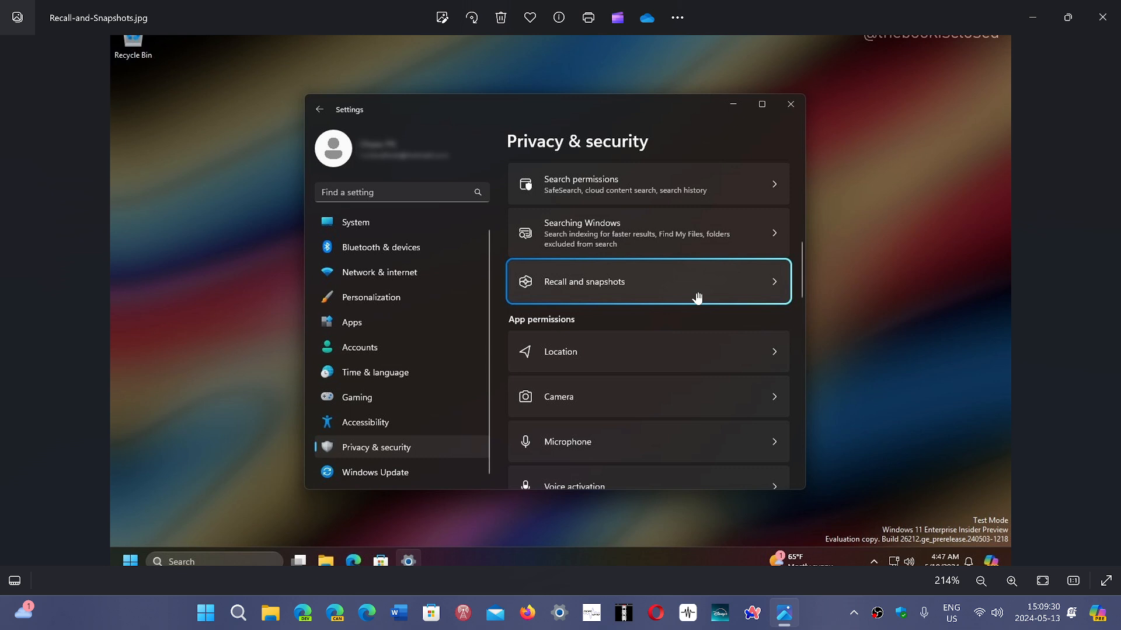
mouse_move(665, 341)
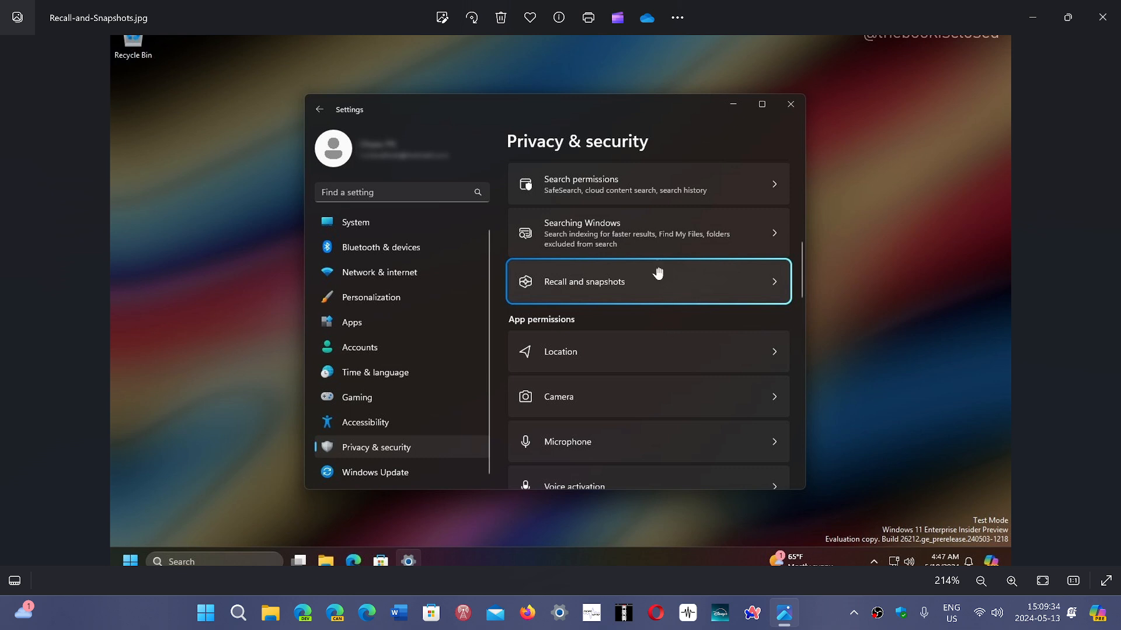
mouse_move(795, 362)
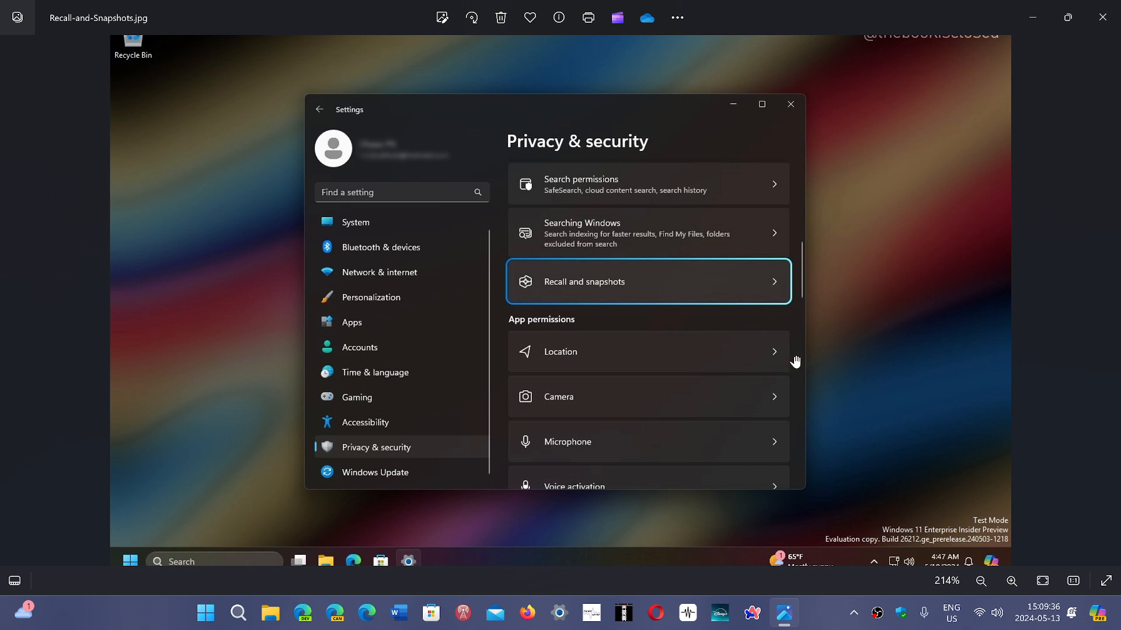
mouse_move(541, 404)
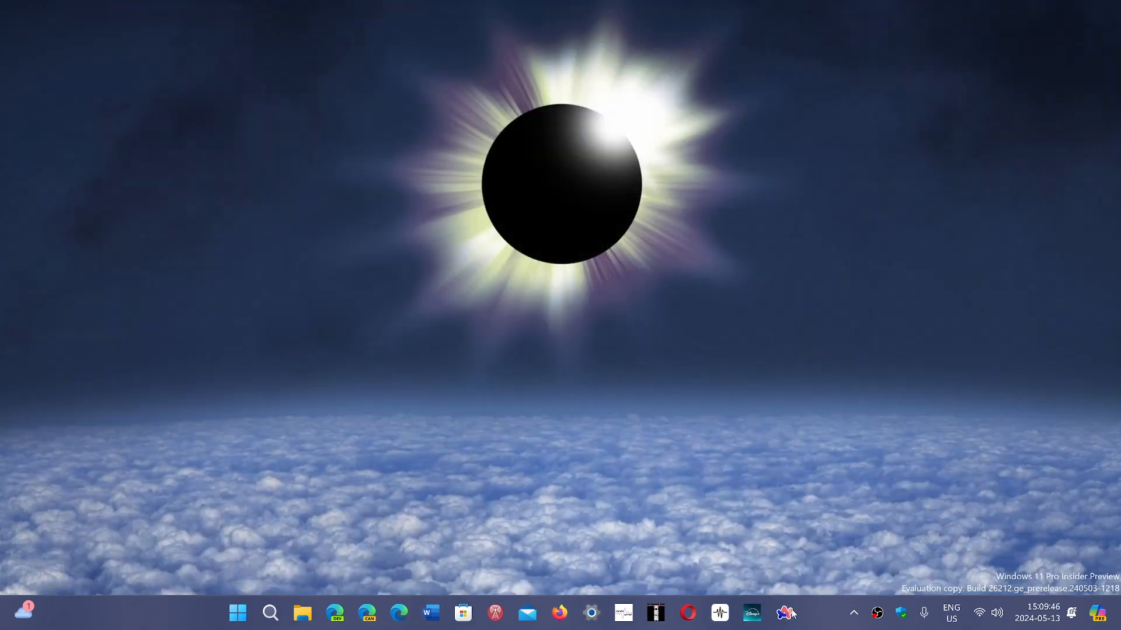
mouse_move(818, 615)
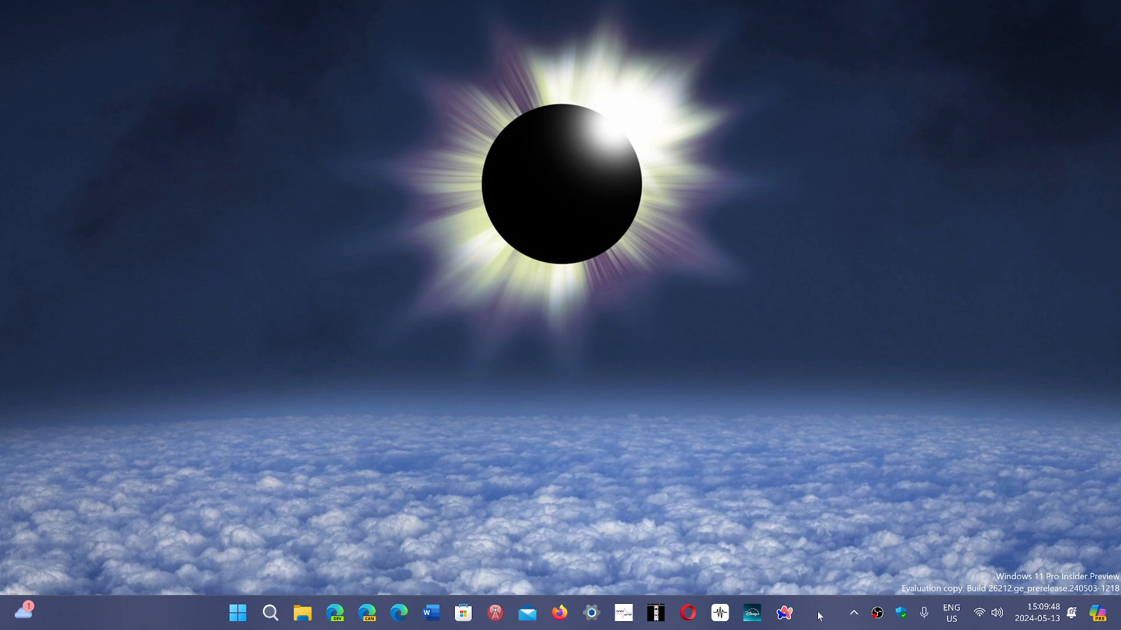